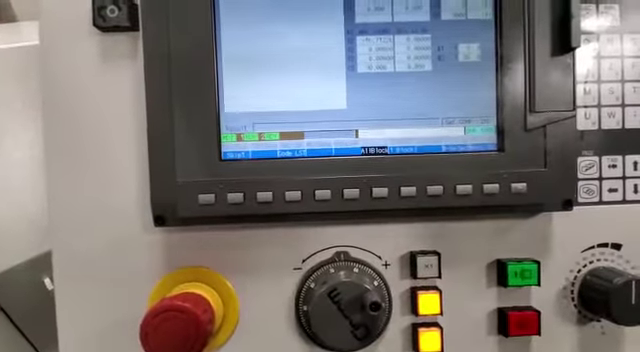
left_click(465, 190)
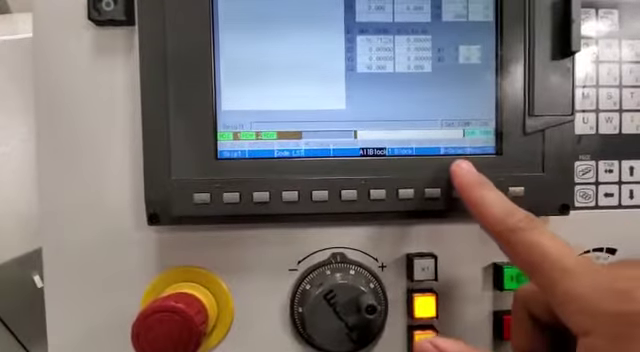